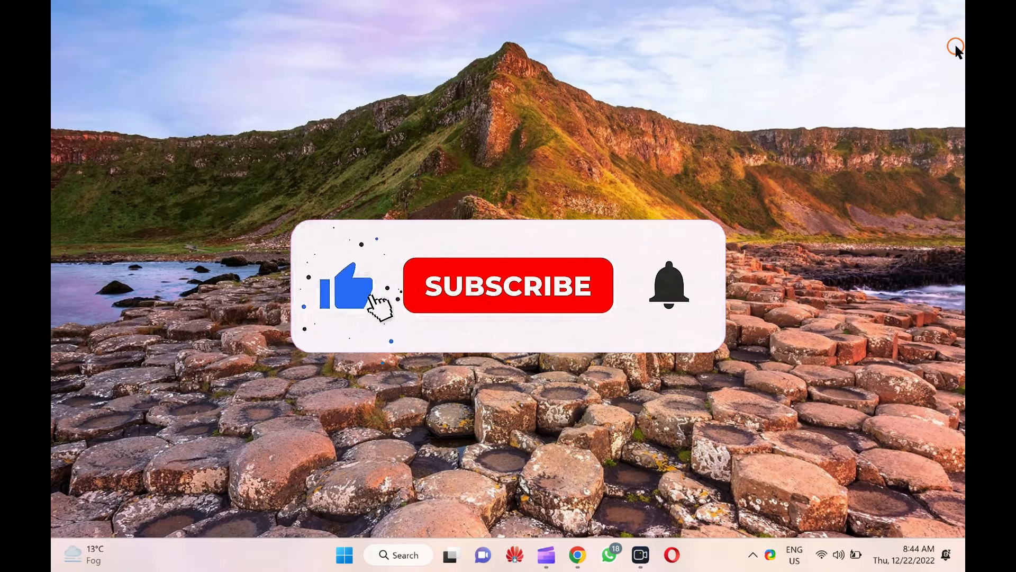
- Bring up the Start button's Quick Link menu to launch Device Manager
{"action": "left_click", "coordinate": [507, 285]}
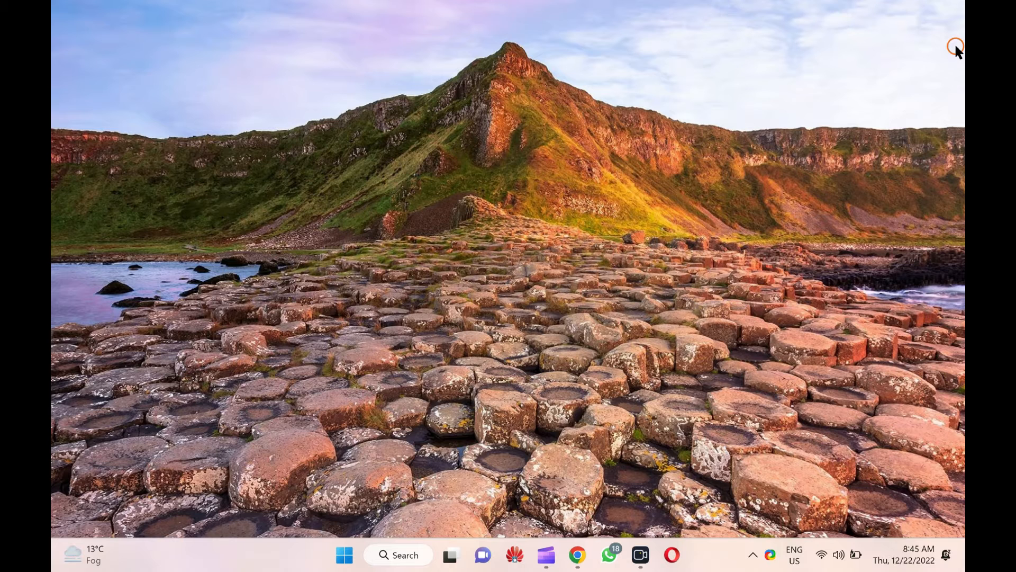
{"action": "mouse_move", "coordinate": [289, 465]}
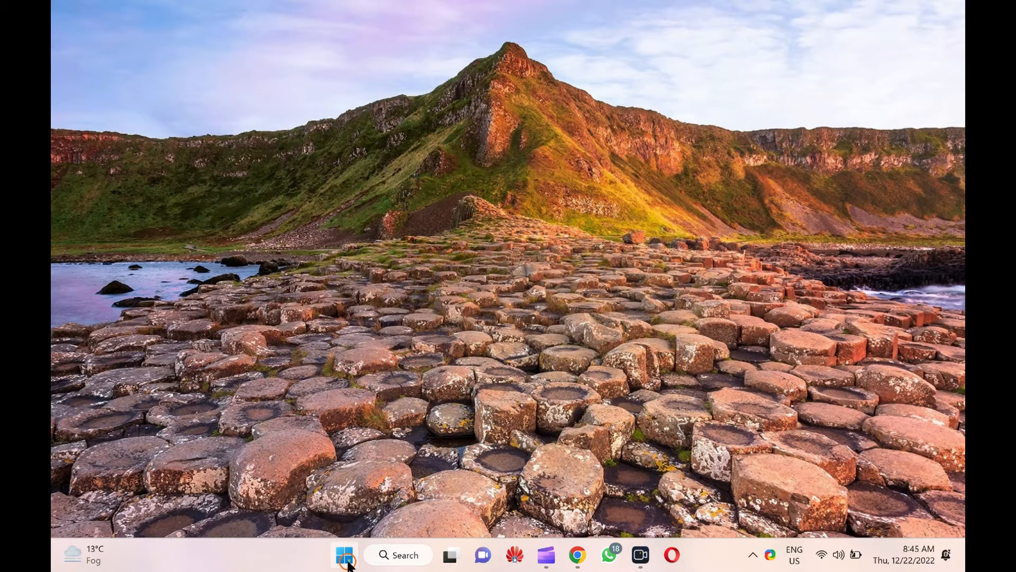
{"action": "mouse_move", "coordinate": [343, 555]}
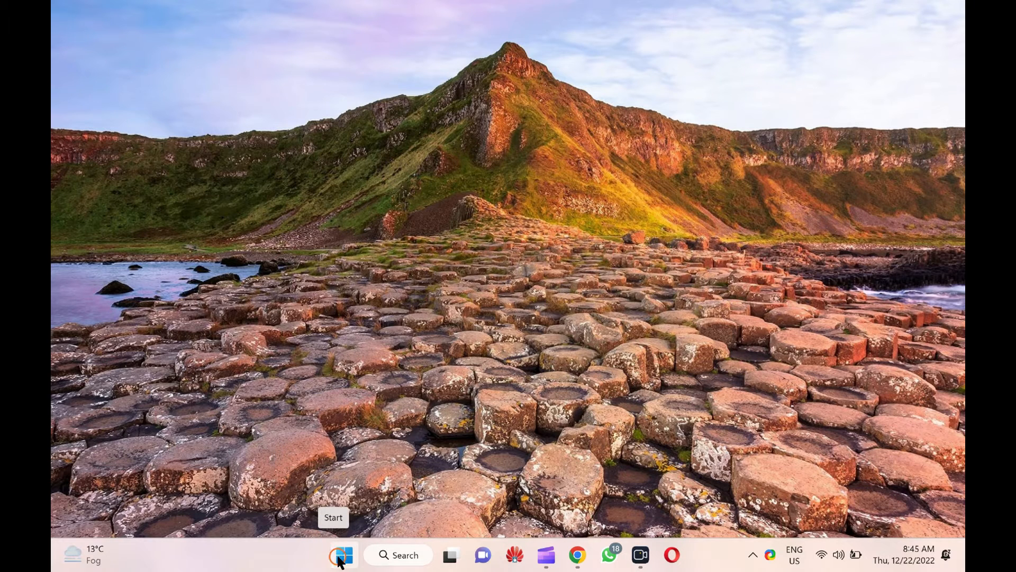
{"action": "right_click", "coordinate": [342, 554]}
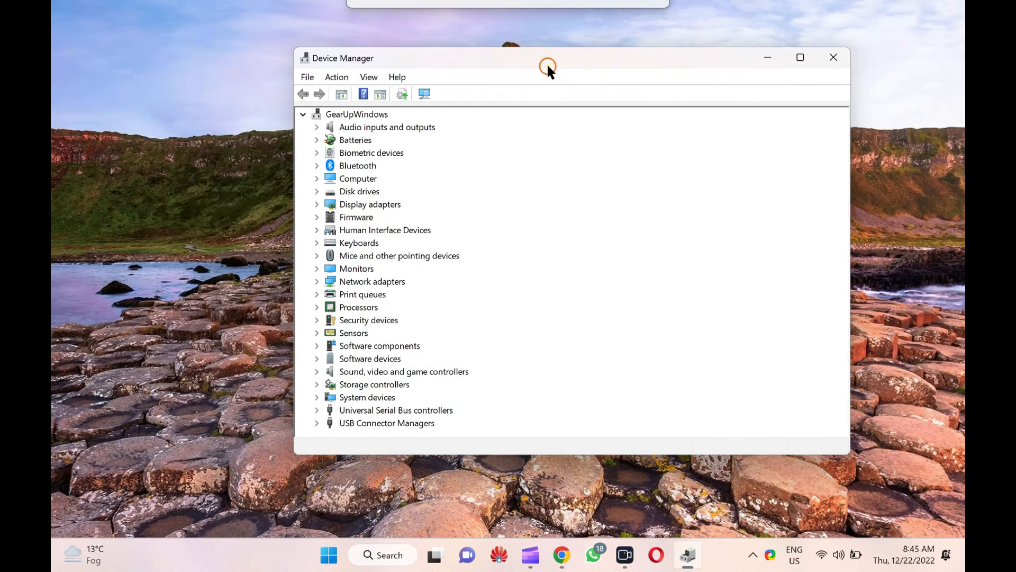
- Show hidden devices via the View menu and expand Network adapters
{"action": "left_click", "coordinate": [368, 76]}
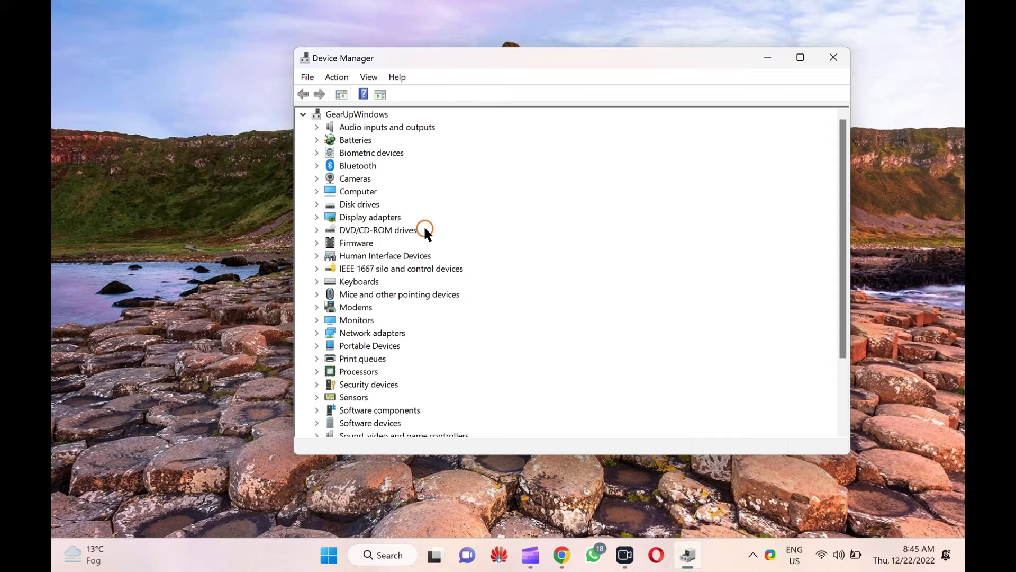
{"action": "mouse_move", "coordinate": [349, 273]}
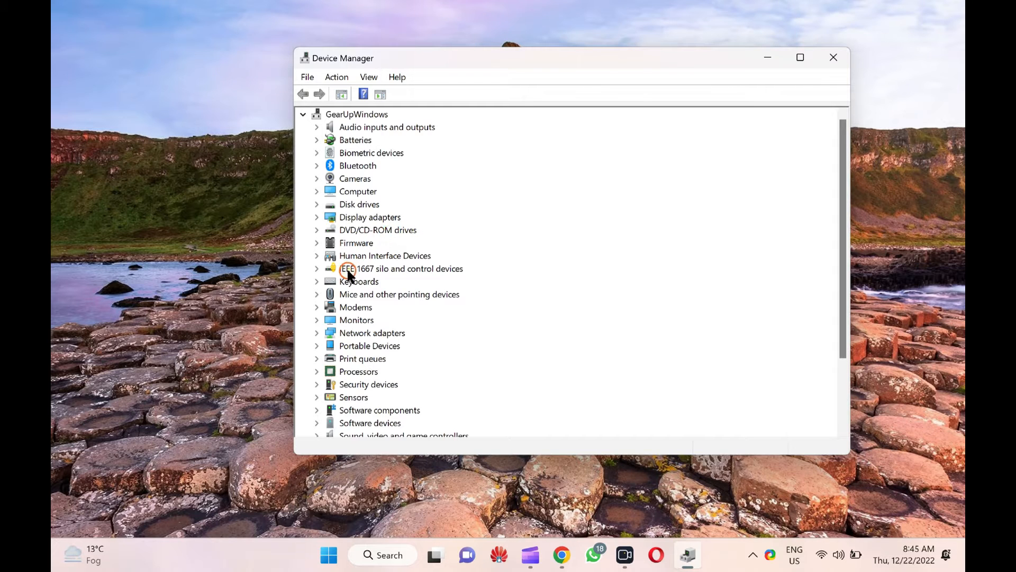
{"action": "left_click", "coordinate": [317, 332]}
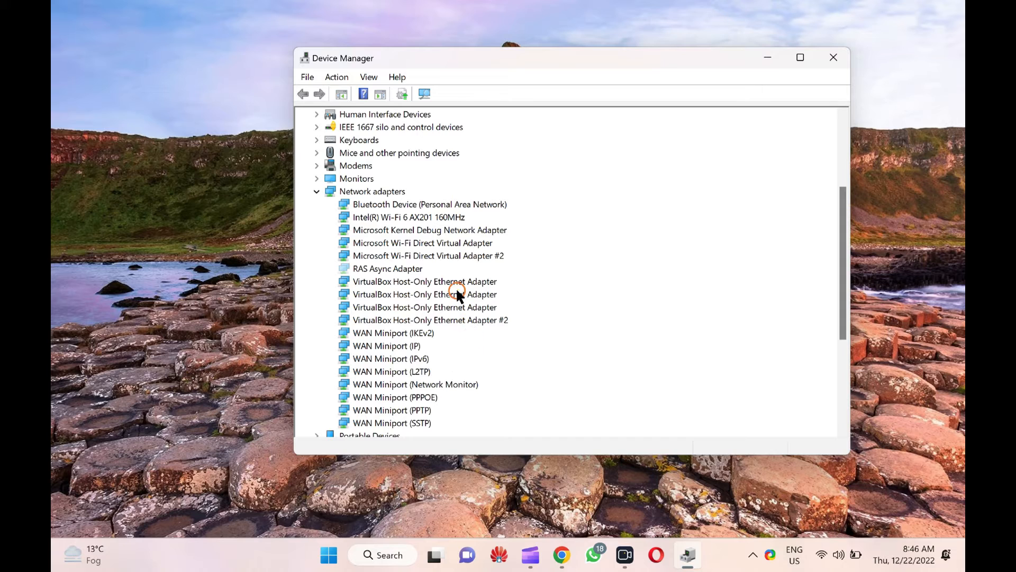
{"action": "mouse_move", "coordinate": [451, 305]}
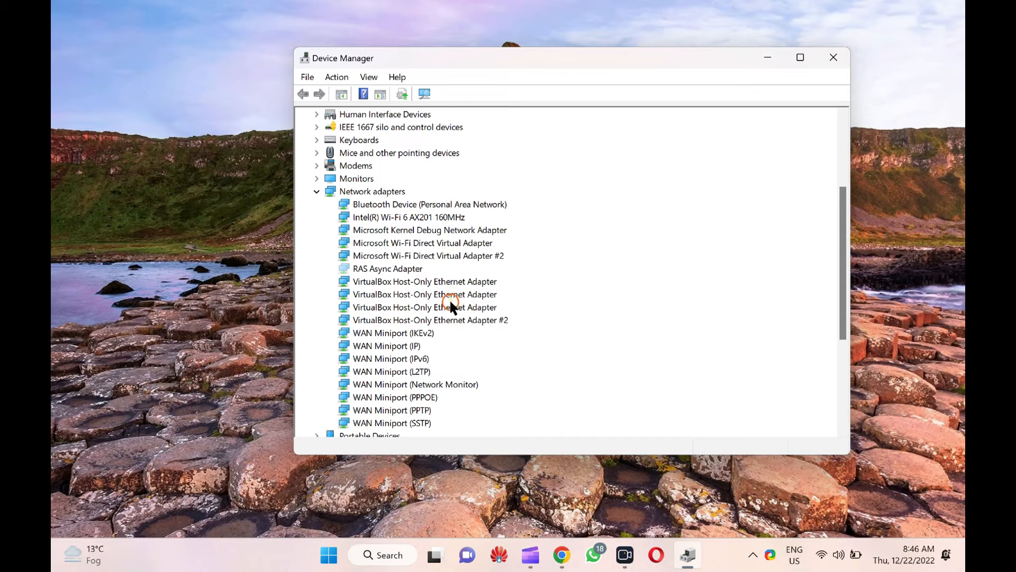
{"action": "mouse_move", "coordinate": [410, 263]}
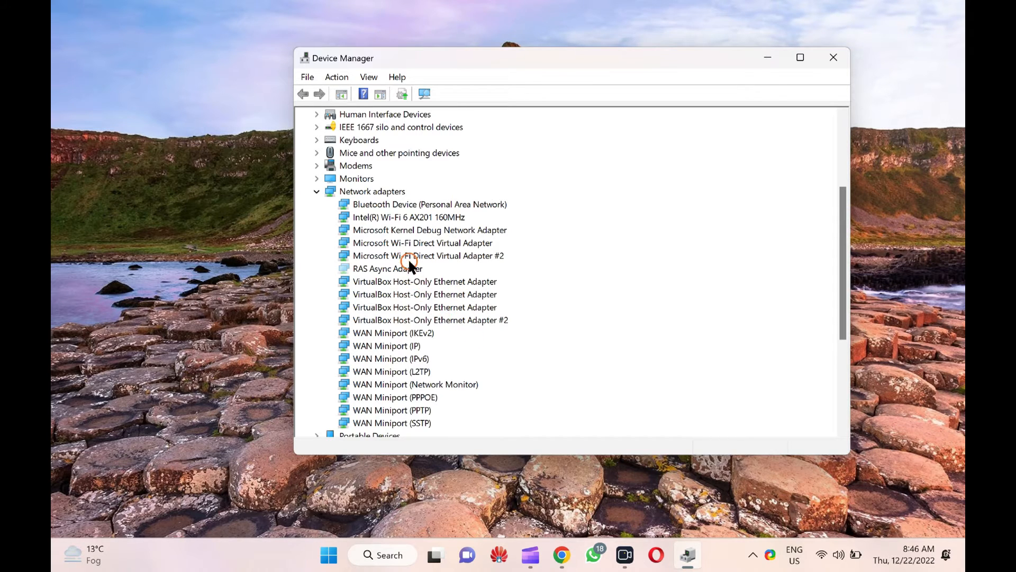
- Disable the Microsoft Wi-Fi Direct Virtual Adapter and confirm the warning with Yes
{"action": "left_click", "coordinate": [422, 243]}
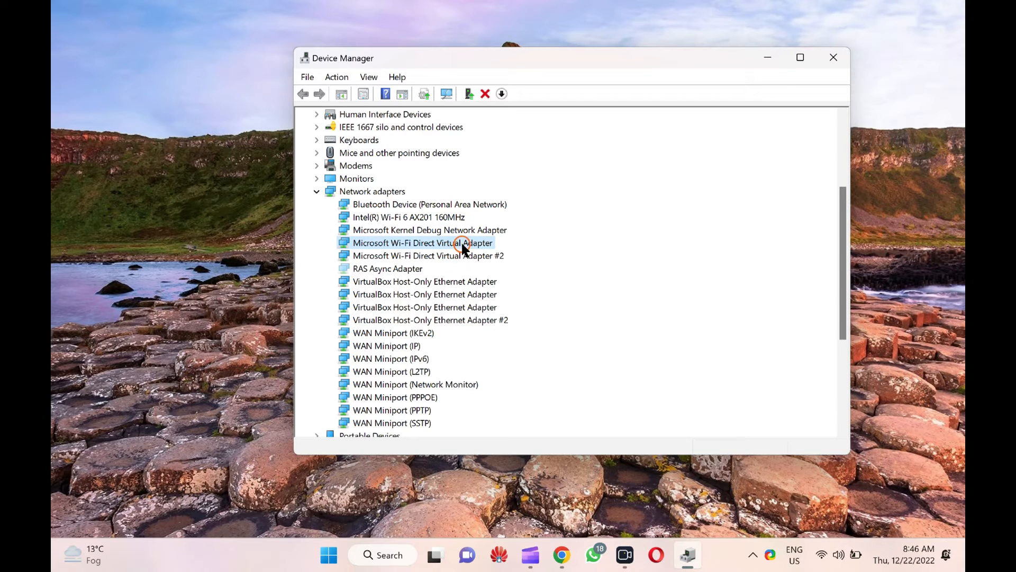
{"action": "right_click", "coordinate": [422, 242]}
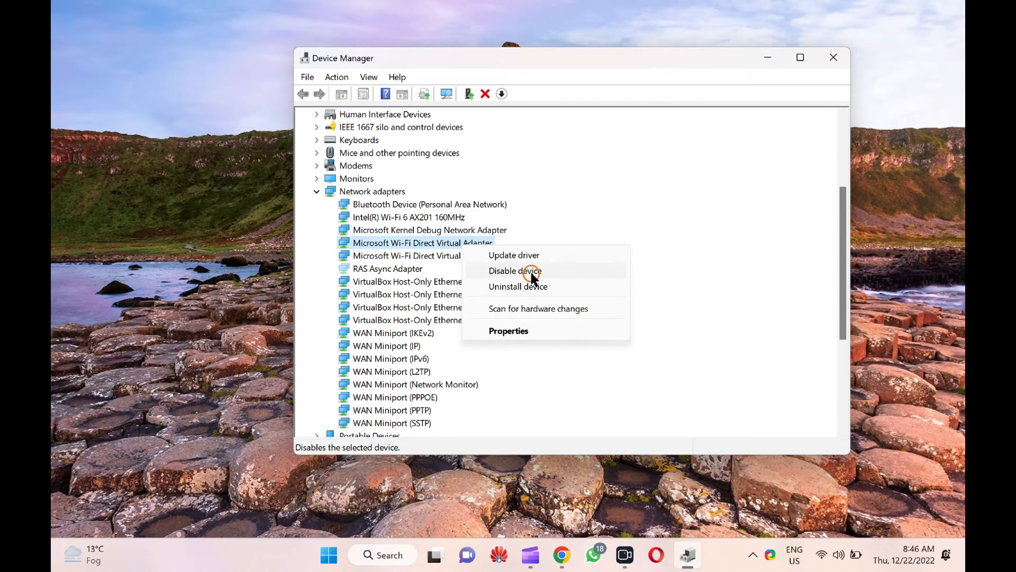
{"action": "left_click", "coordinate": [515, 271]}
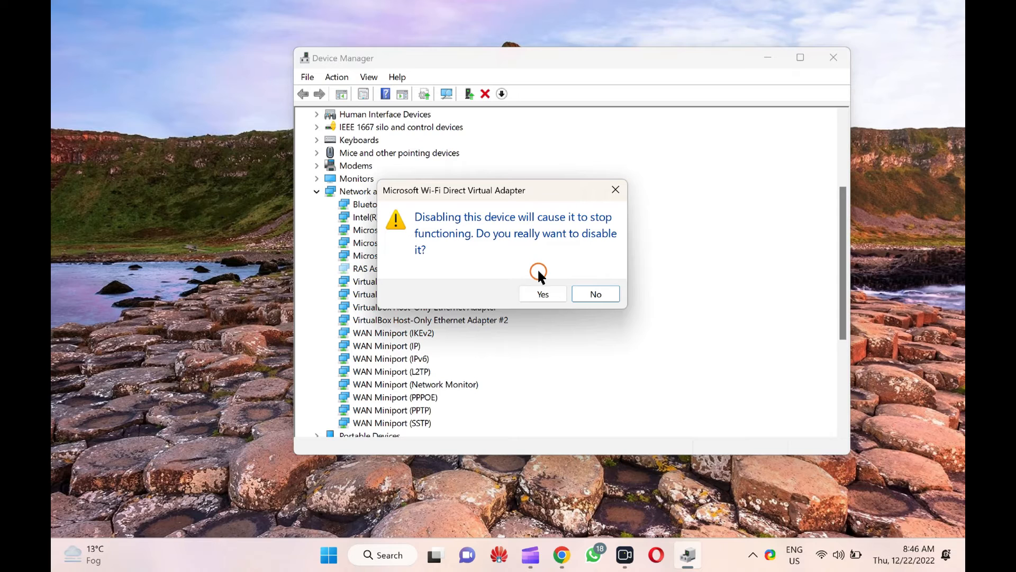
{"action": "left_click", "coordinate": [543, 294]}
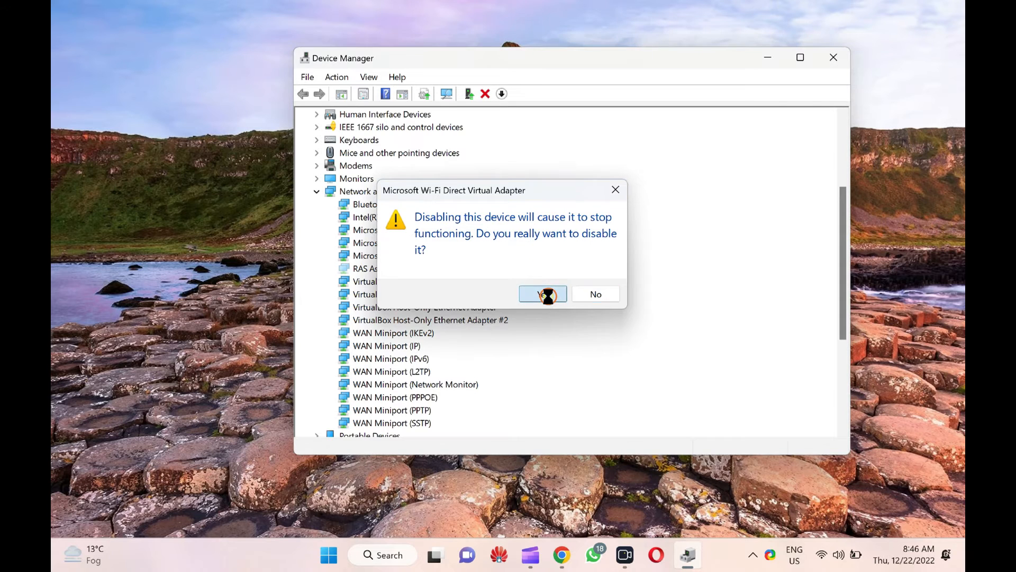
{"action": "left_click", "coordinate": [542, 293]}
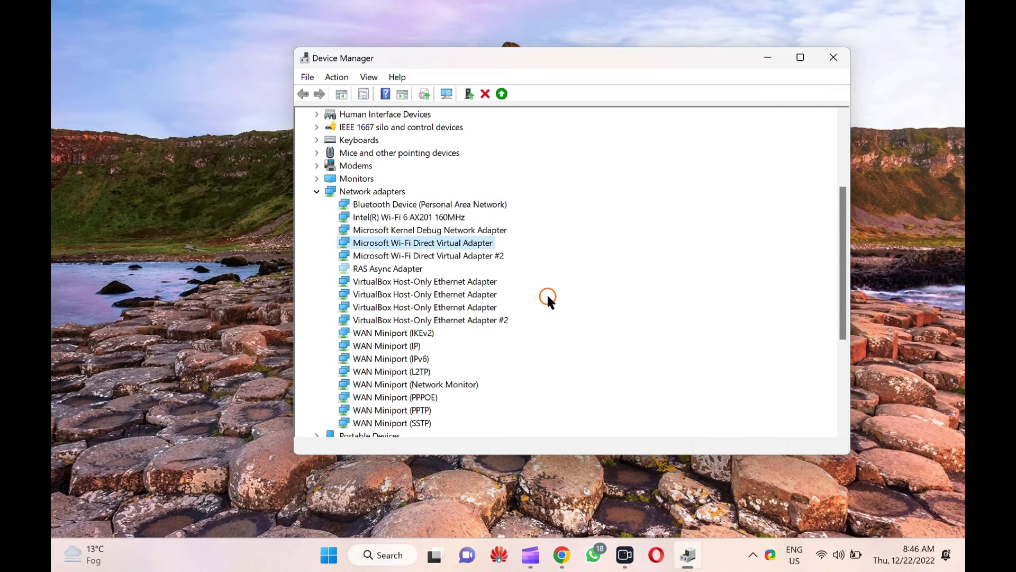
- Enable the disabled Microsoft Wi-Fi Direct Virtual Adapter from its context menu
{"action": "left_click", "coordinate": [501, 93]}
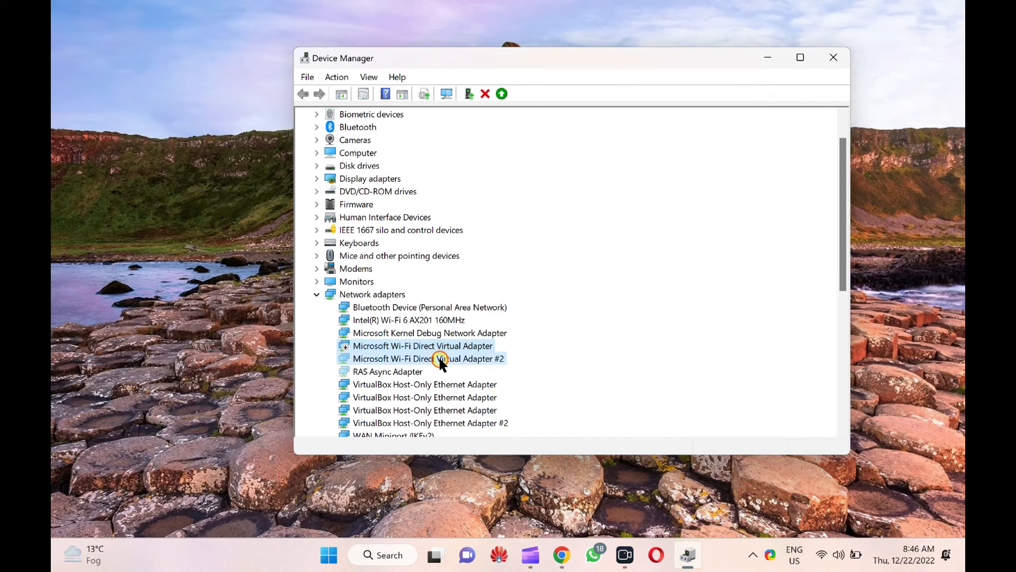
{"action": "left_click", "coordinate": [428, 358]}
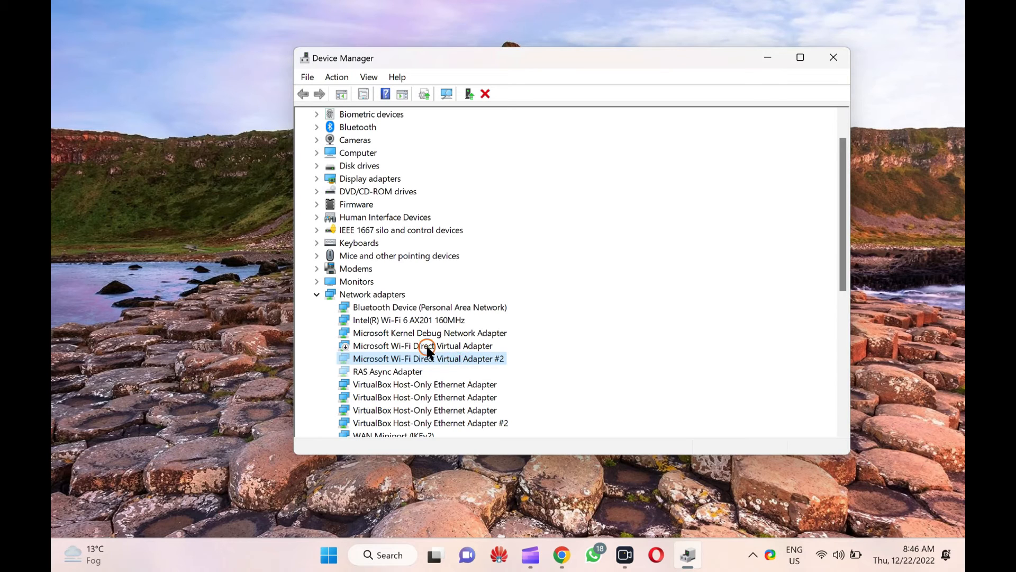
{"action": "left_click", "coordinate": [423, 346]}
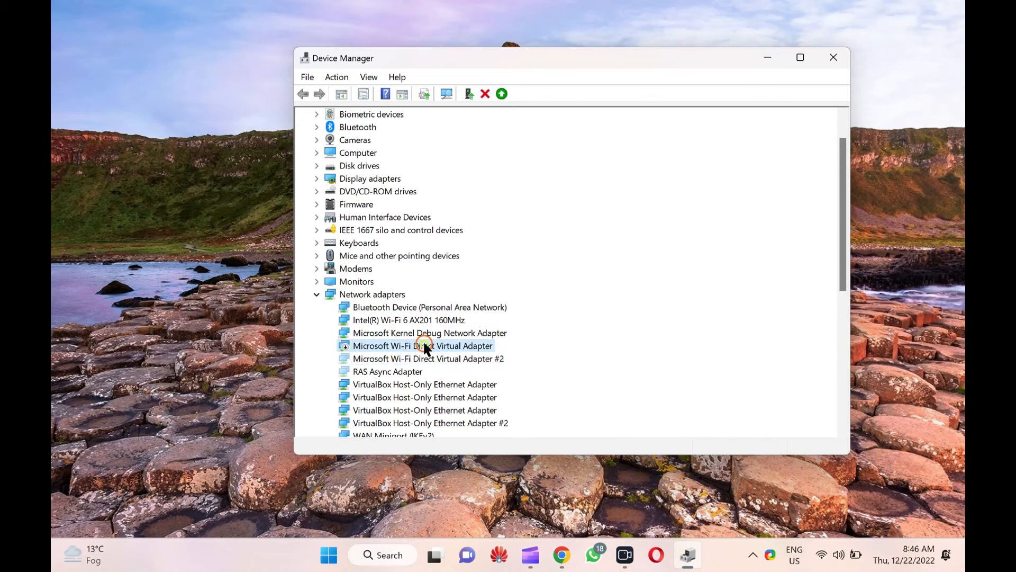
{"action": "right_click", "coordinate": [422, 345]}
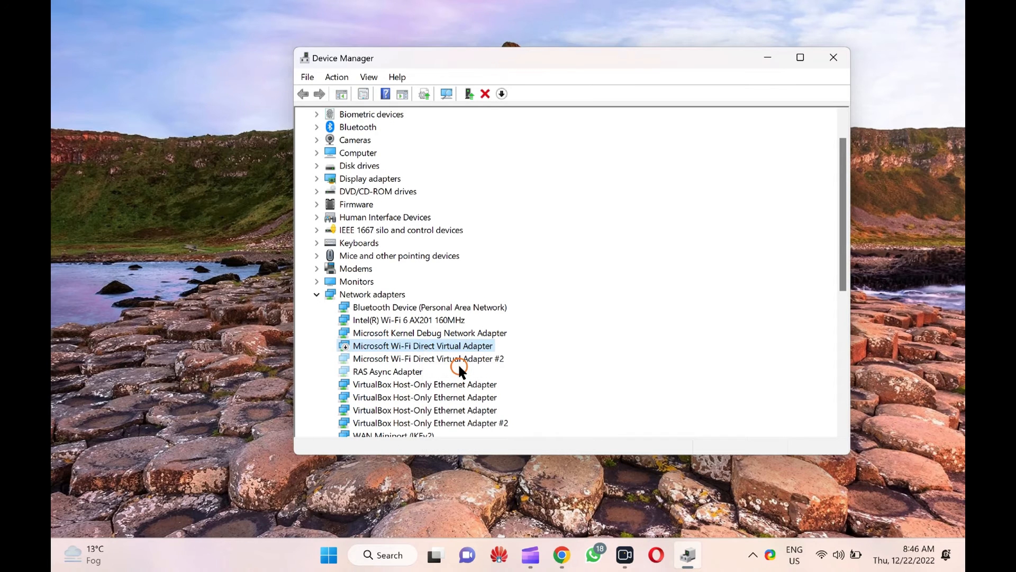
{"action": "scroll", "scroll_direction": "up", "scroll_amount": 3}
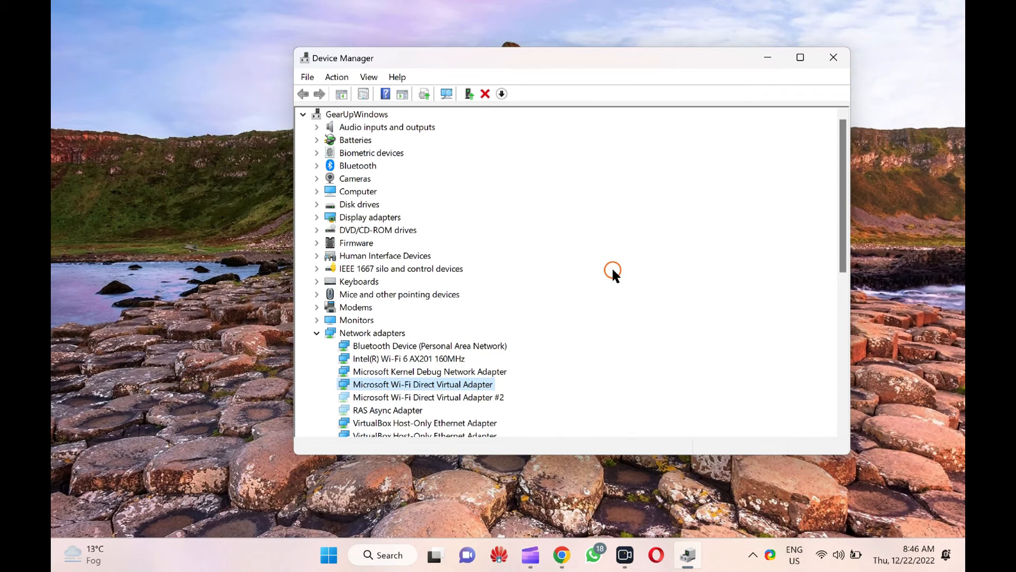
{"action": "mouse_move", "coordinate": [613, 275]}
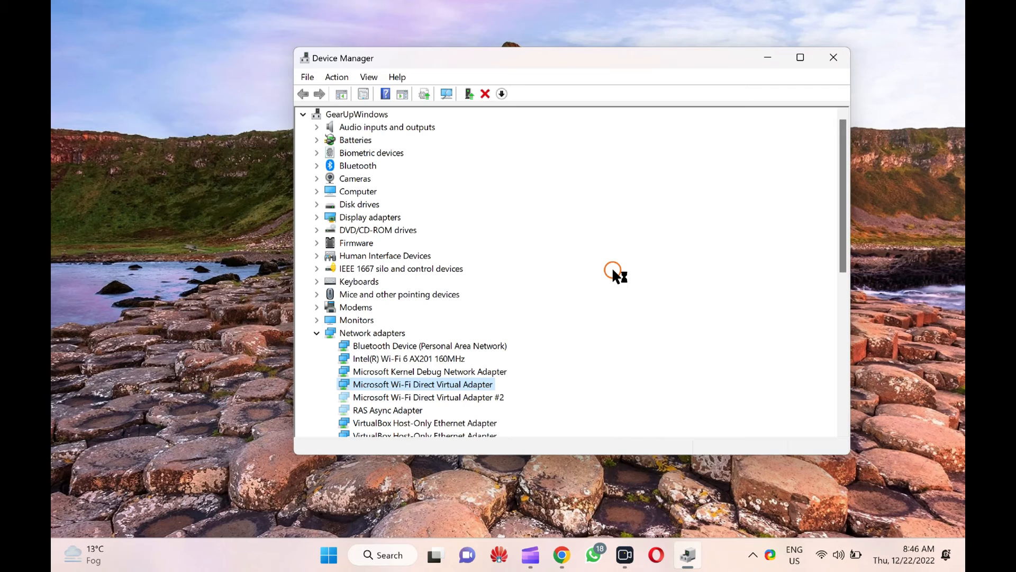
{"action": "mouse_move", "coordinate": [612, 271]}
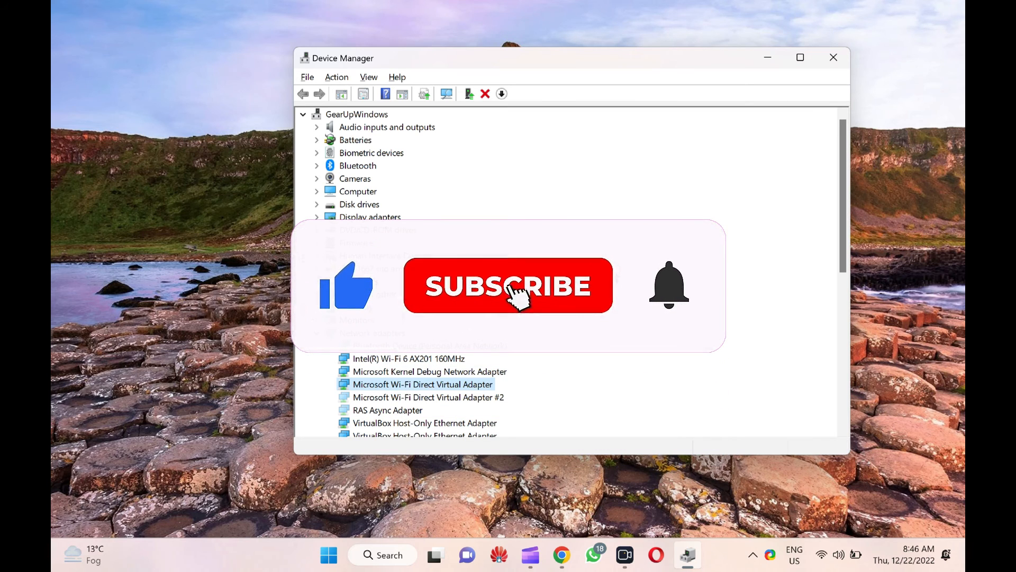
{"action": "left_click", "coordinate": [508, 285]}
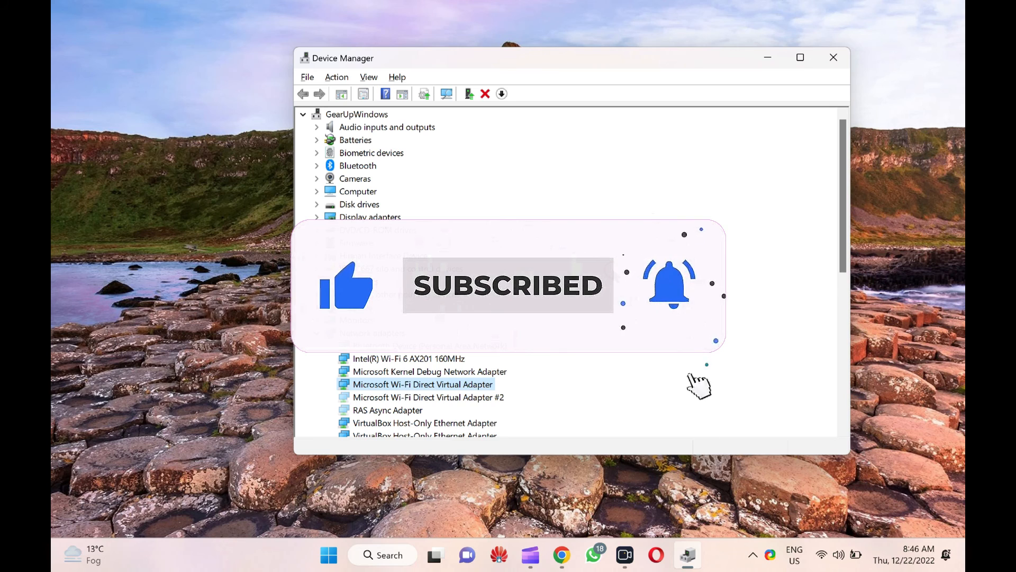